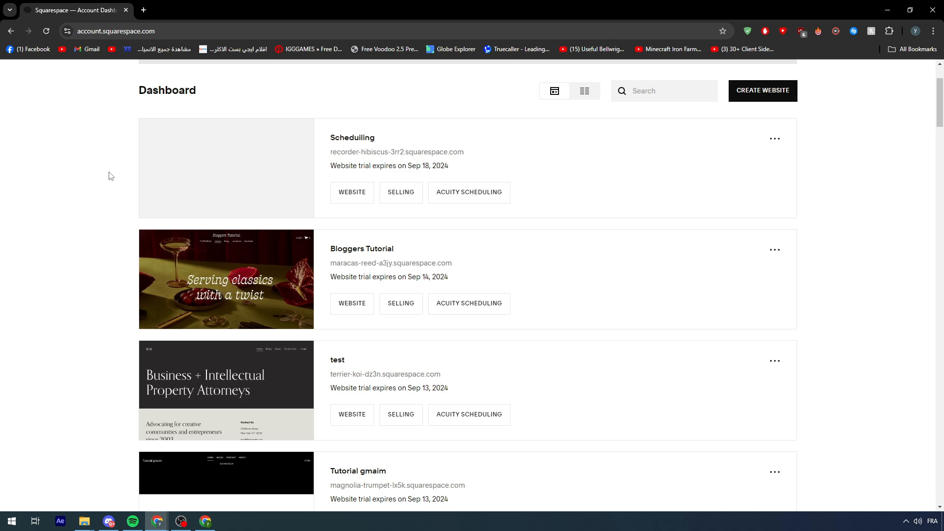
mouse_move(121, 272)
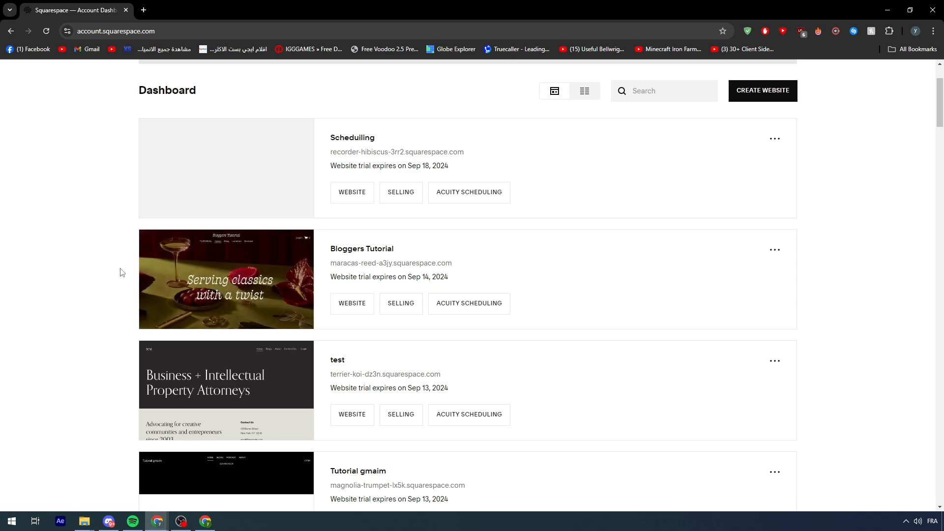
Step: Show the Bloggers Tutorial site's Finance Orders page, currently with no orders
left_click(226, 278)
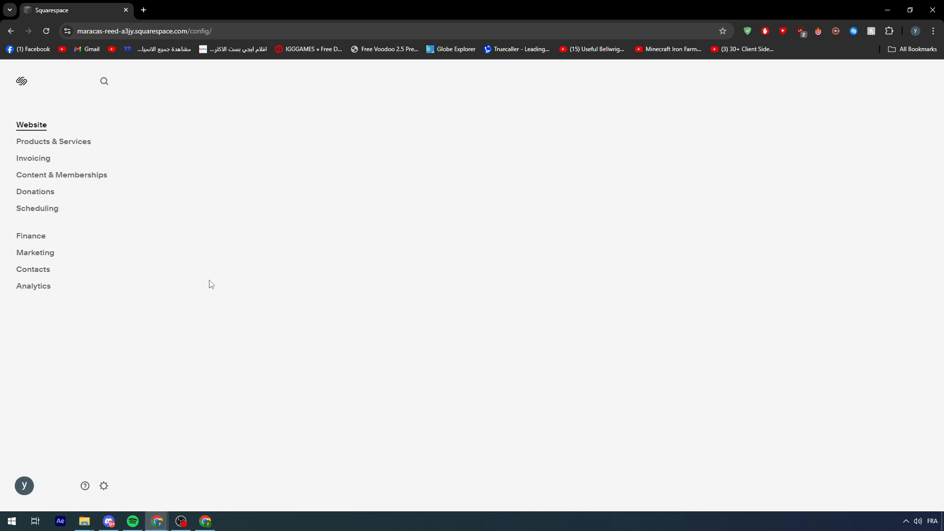
left_click(31, 125)
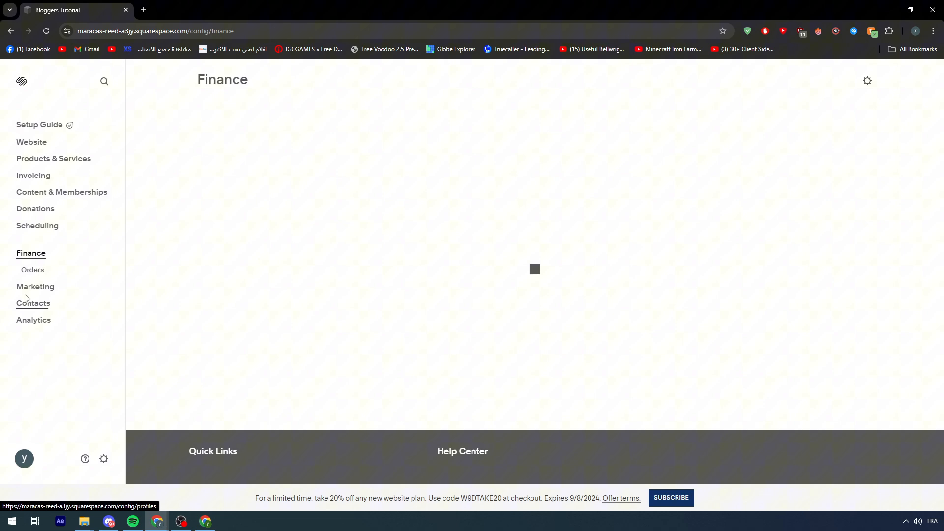
left_click(31, 269)
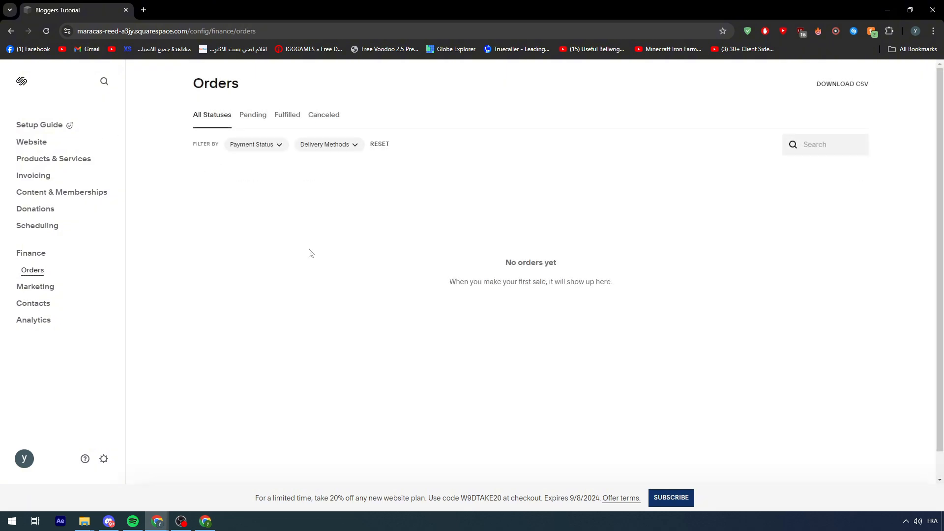
mouse_move(171, 277)
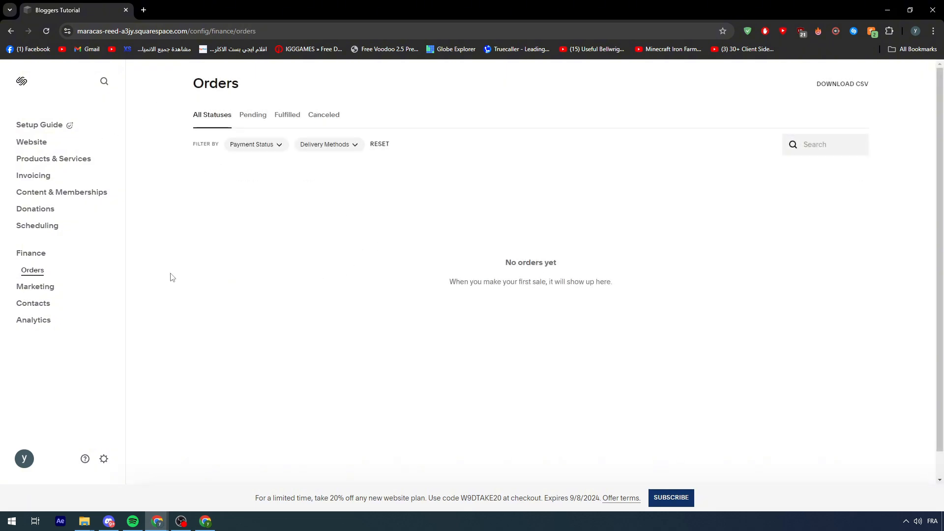
mouse_move(493, 211)
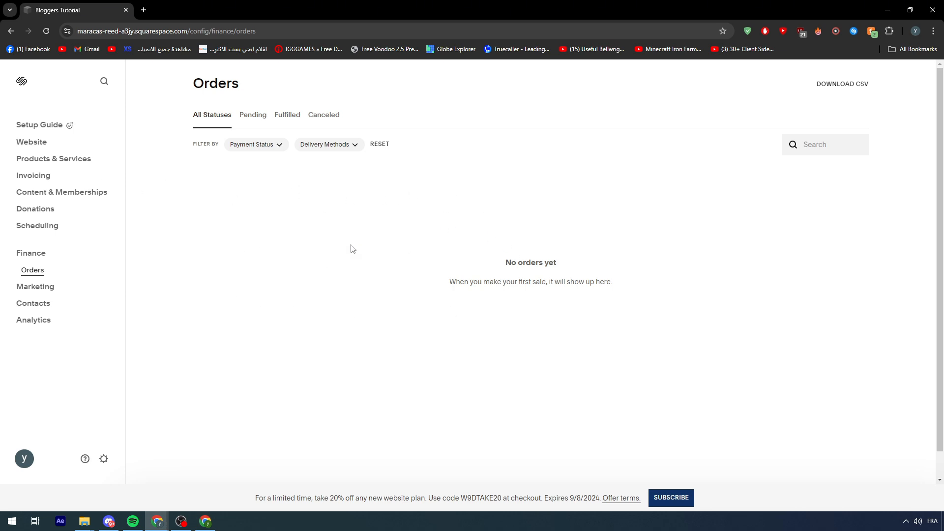
mouse_move(341, 309)
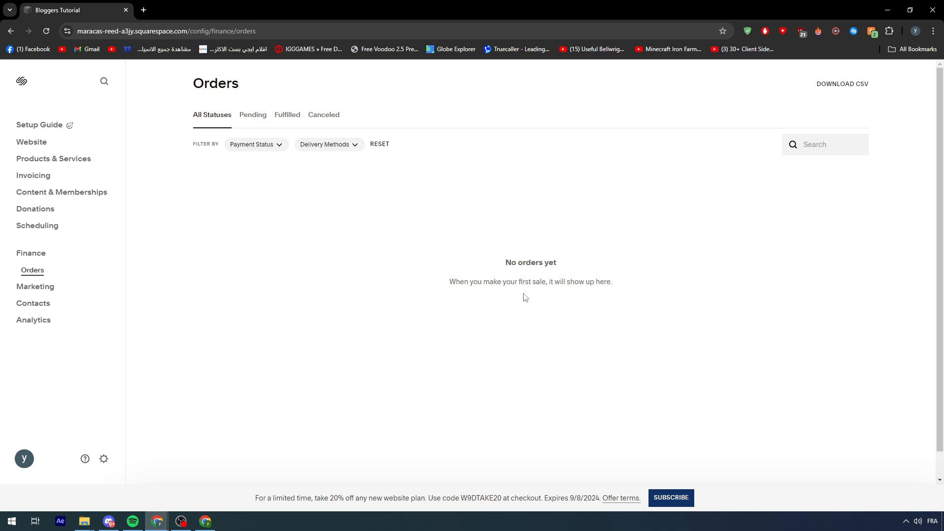
Step: Reach the Billing Payment Information page and its billing address form via site settings
left_click(103, 459)
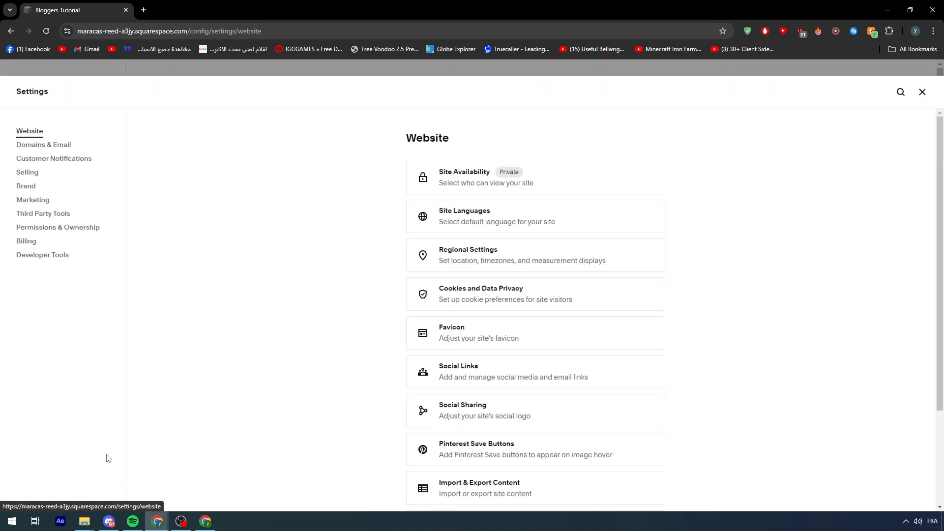
mouse_move(106, 298)
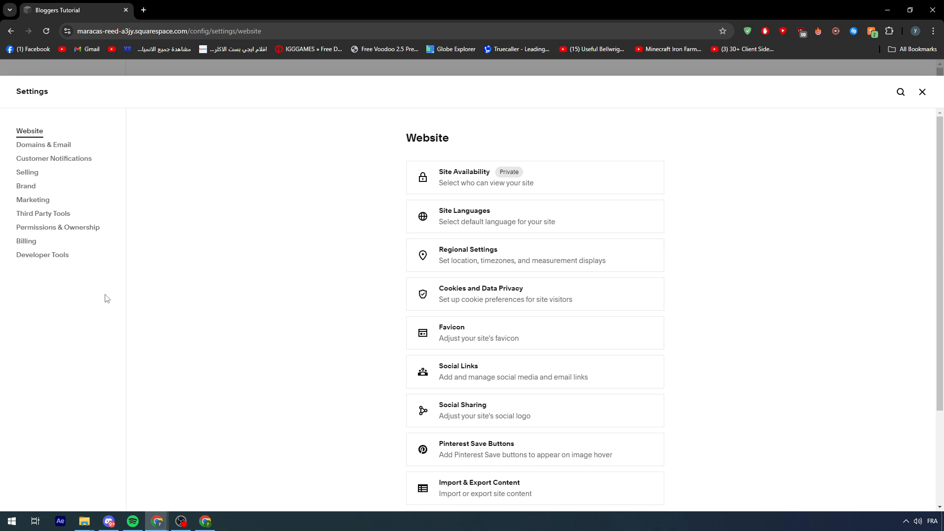
mouse_move(26, 243)
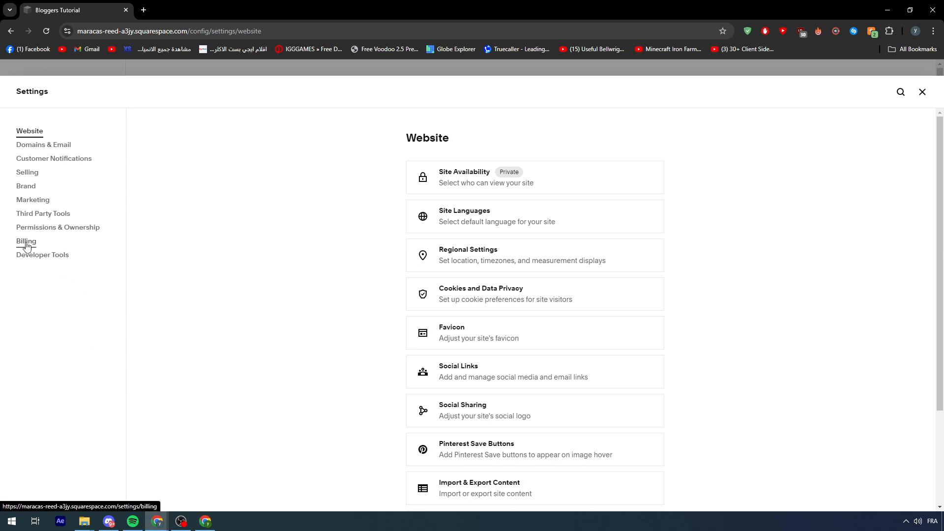
left_click(26, 242)
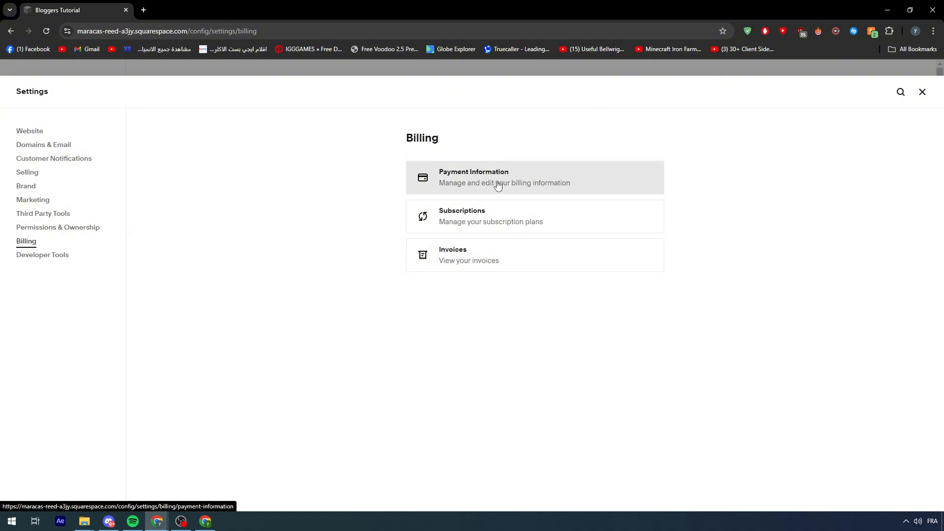
mouse_move(474, 255)
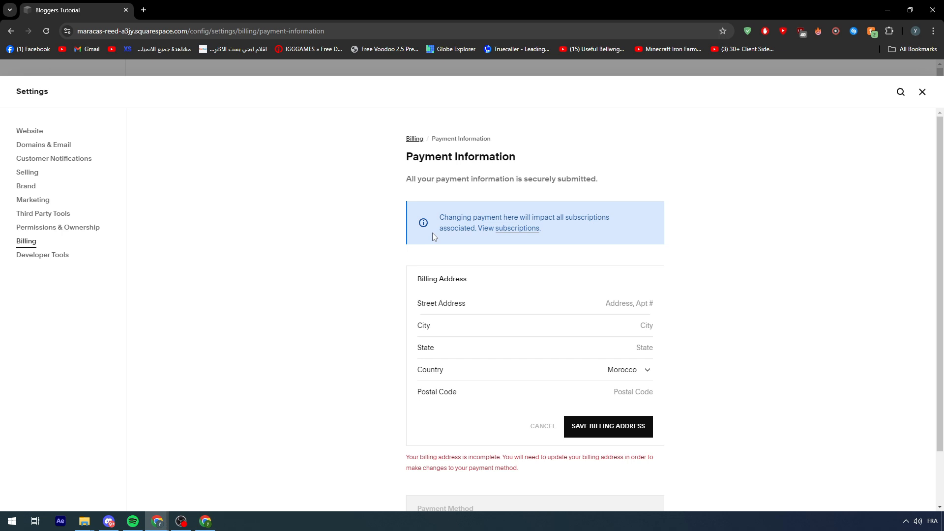
left_click_drag(441, 216, 516, 216)
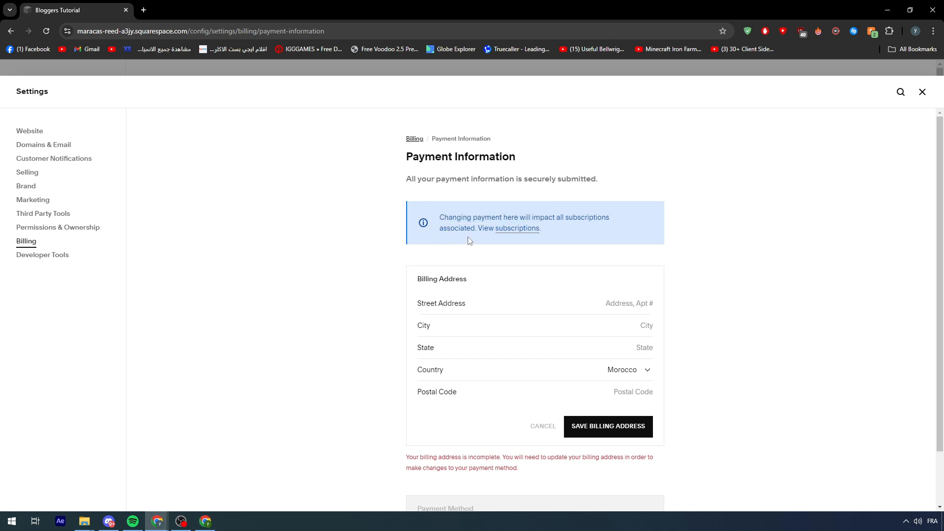
left_click(516, 230)
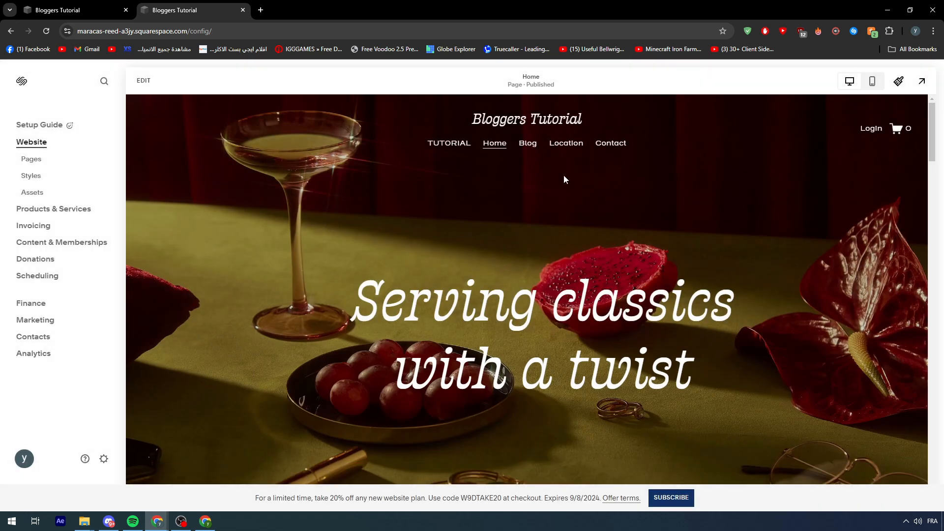
Step: Scroll the Bloggers Tutorial home page down to the bottom photo gallery
scroll("down", 3)
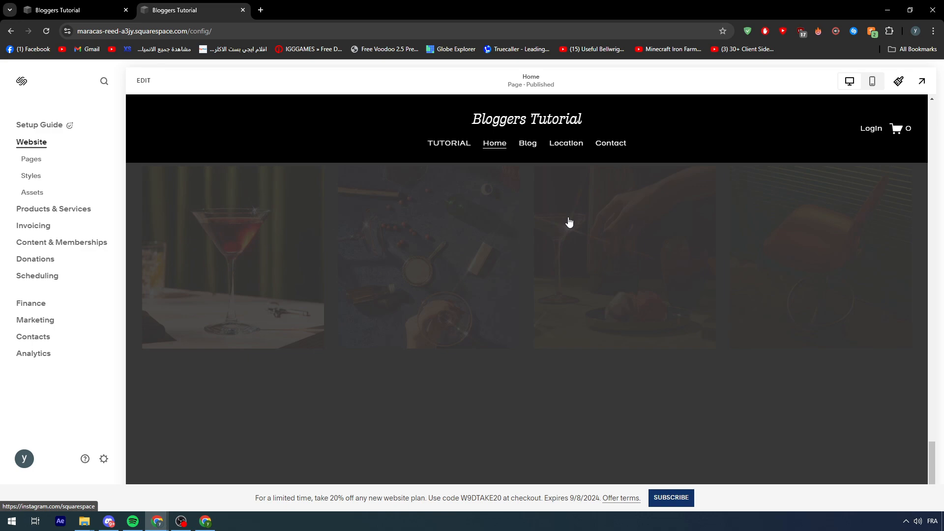
scroll("down", 3)
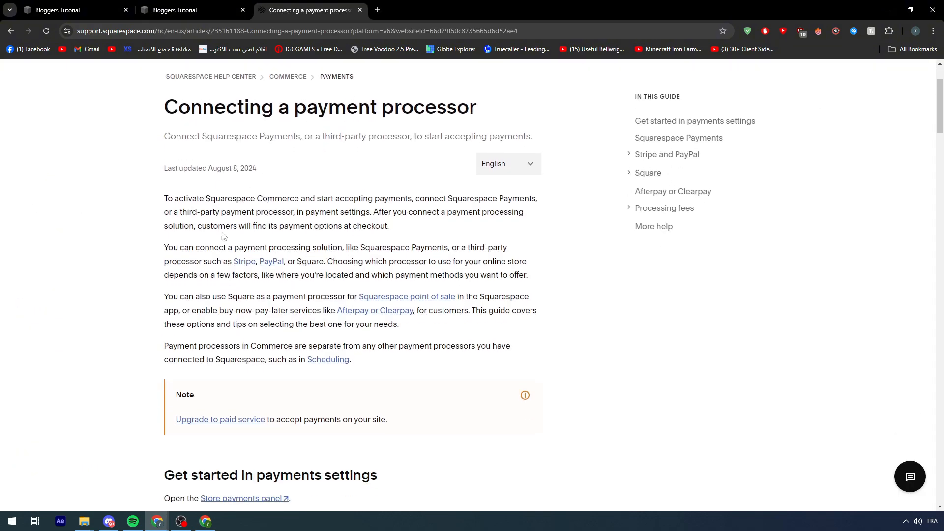
mouse_move(262, 173)
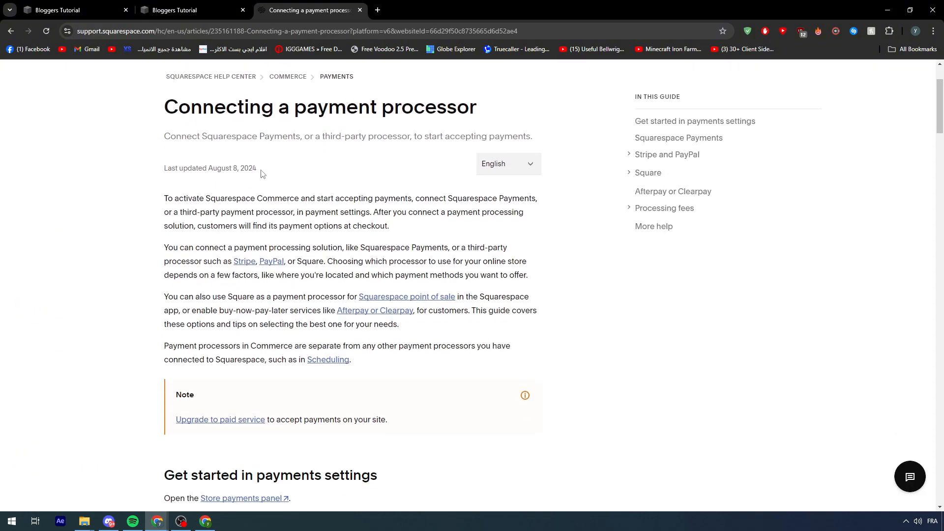
mouse_move(203, 209)
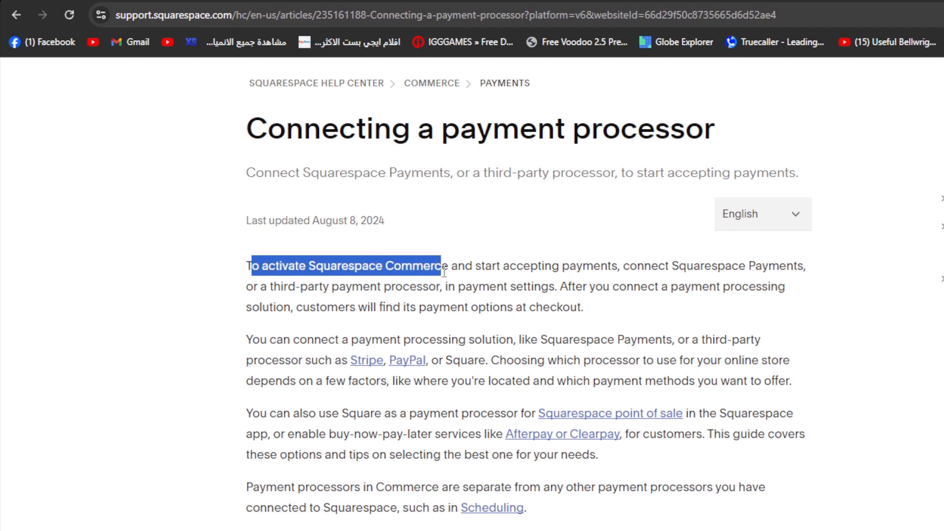
Step: Return from the help article to the Bloggers Tutorial site tab
left_click(72, 10)
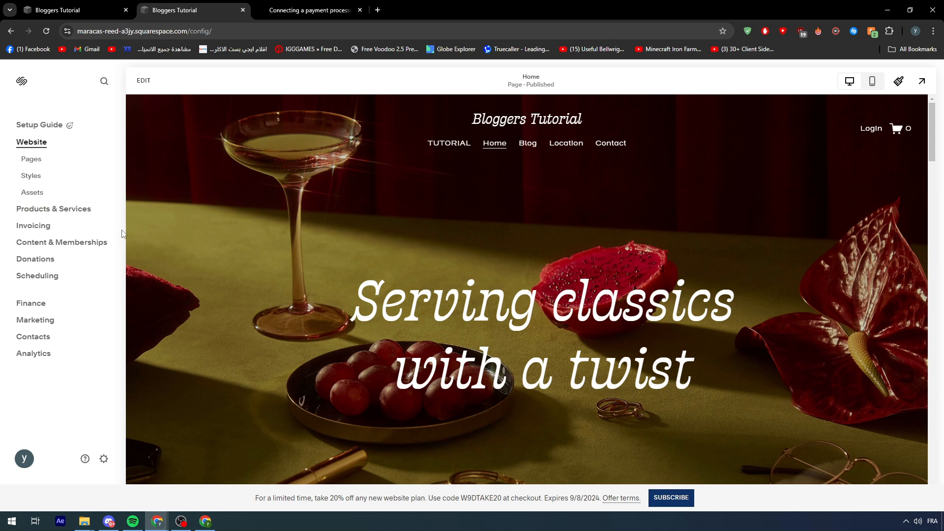
mouse_move(140, 407)
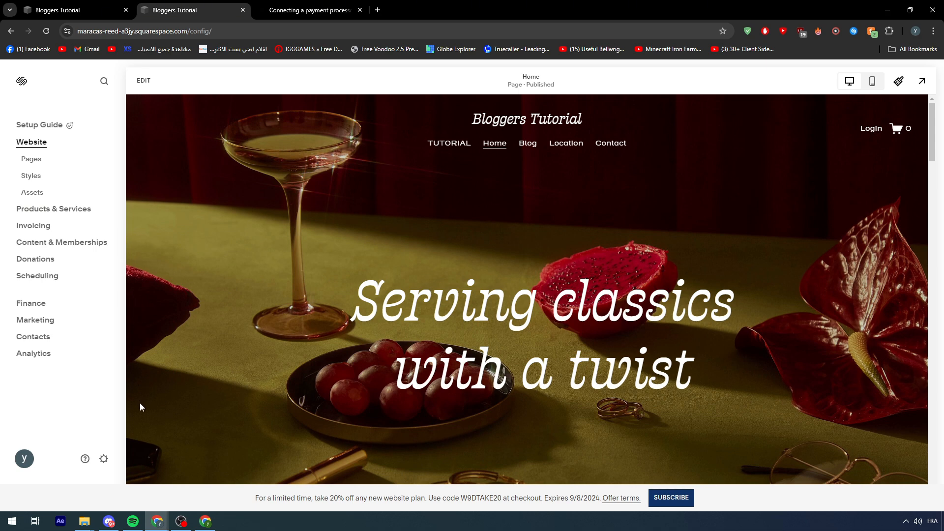
mouse_move(106, 396)
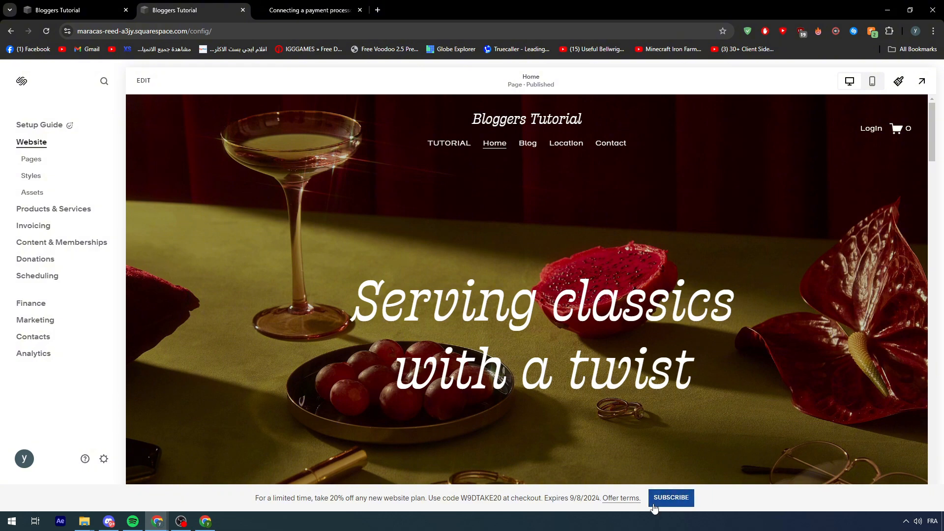
Step: Begin subscribing the site to a paid plan from the bottom promotion banner
left_click(669, 498)
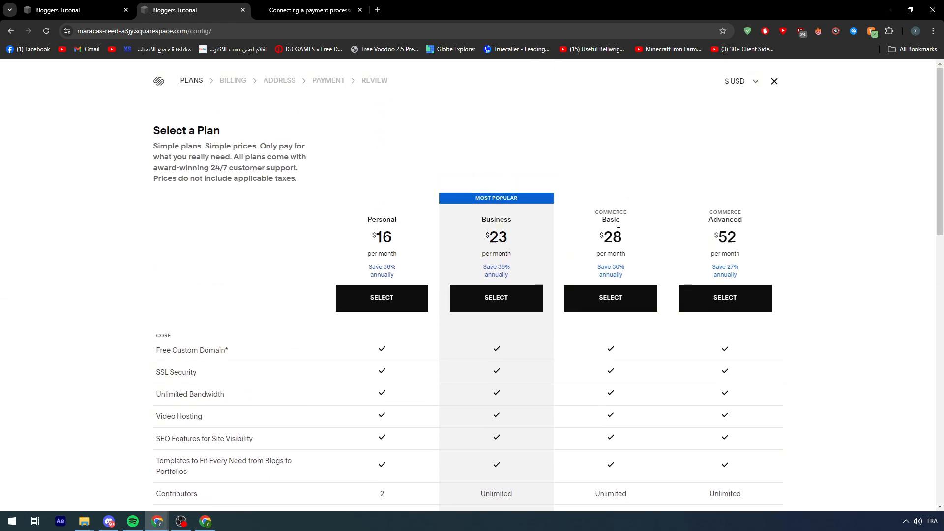
mouse_move(665, 238)
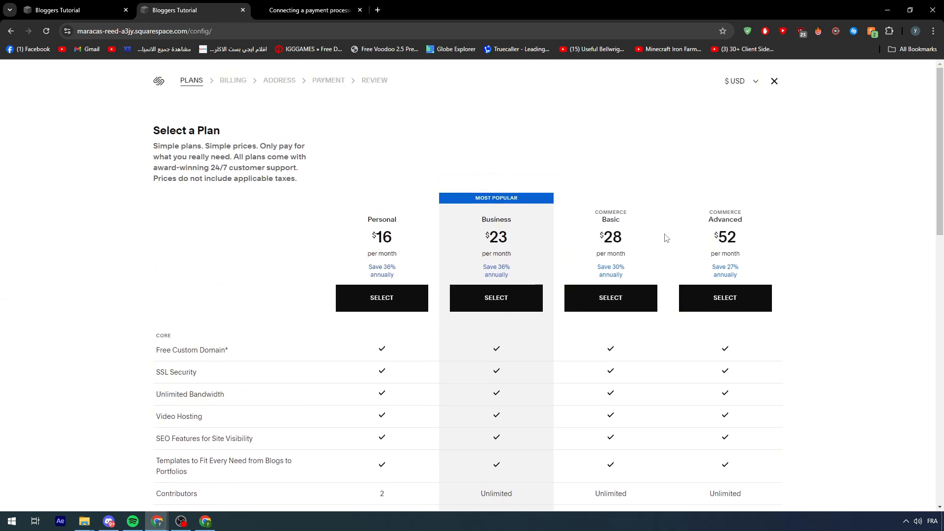
scroll("down", 3)
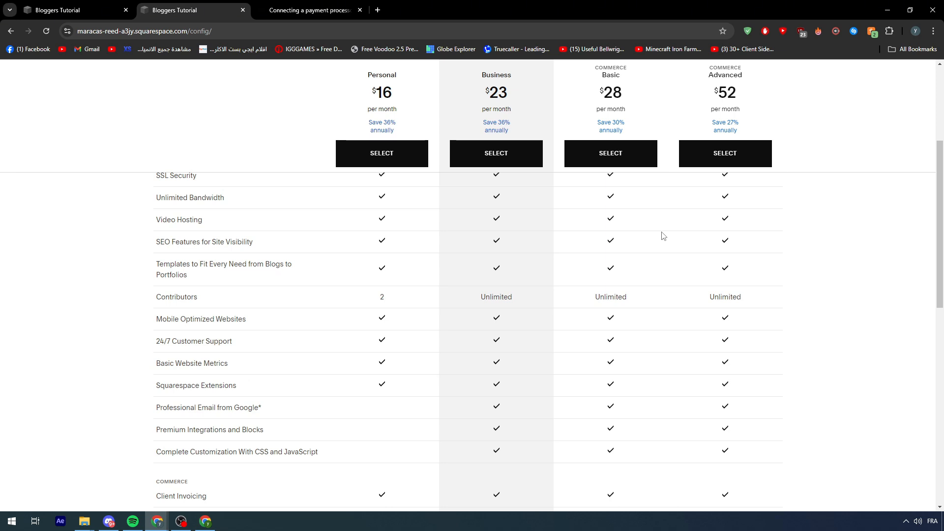
scroll("down", 3)
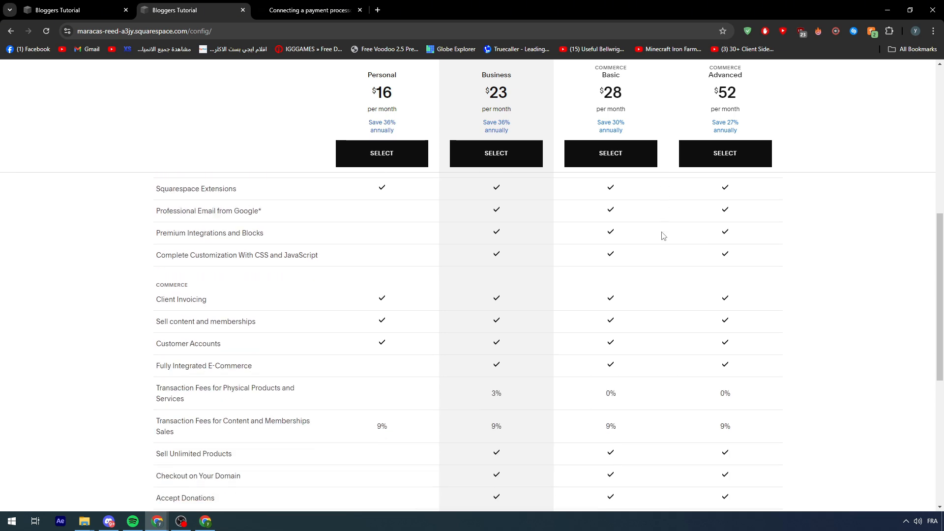
scroll("down", 3)
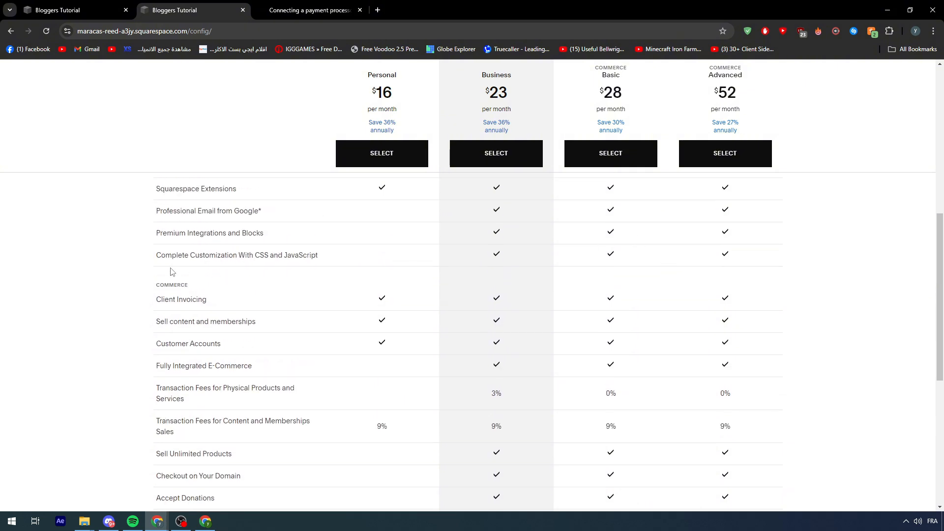
mouse_move(181, 299)
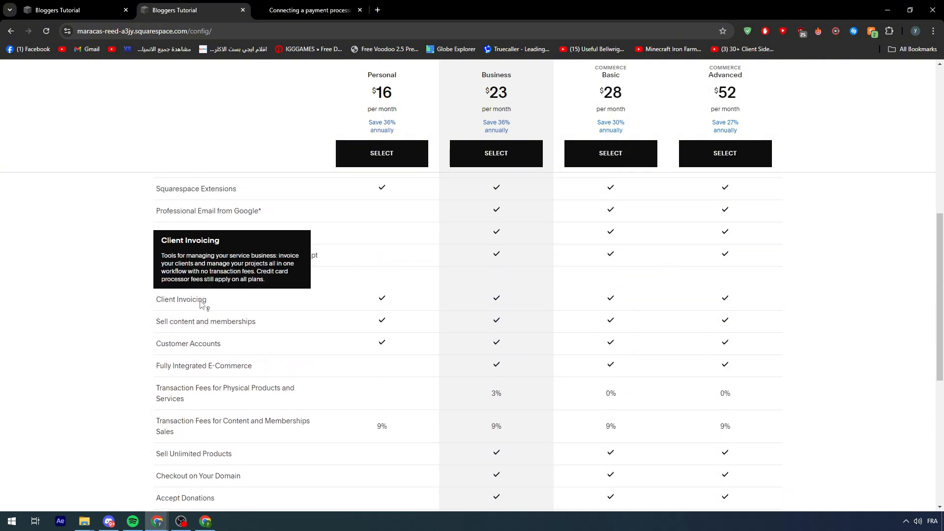
scroll("down", 3)
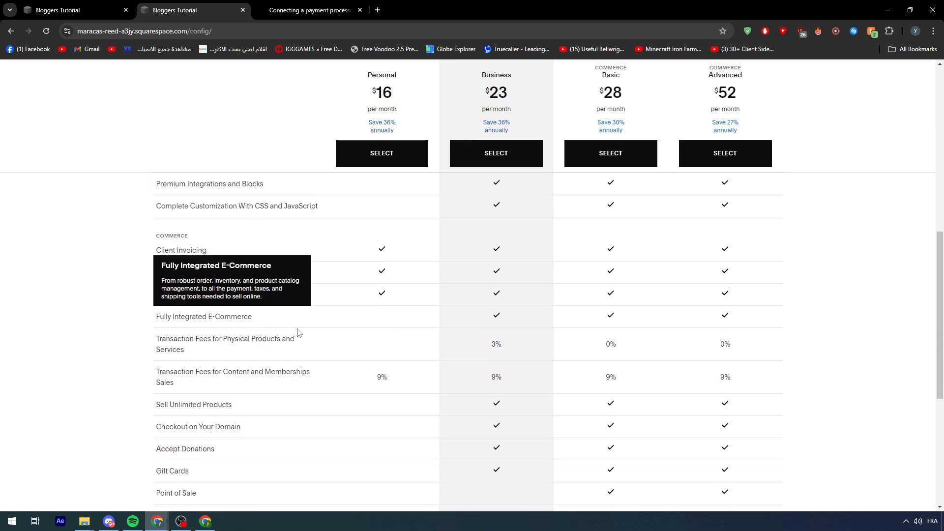
scroll("down", 3)
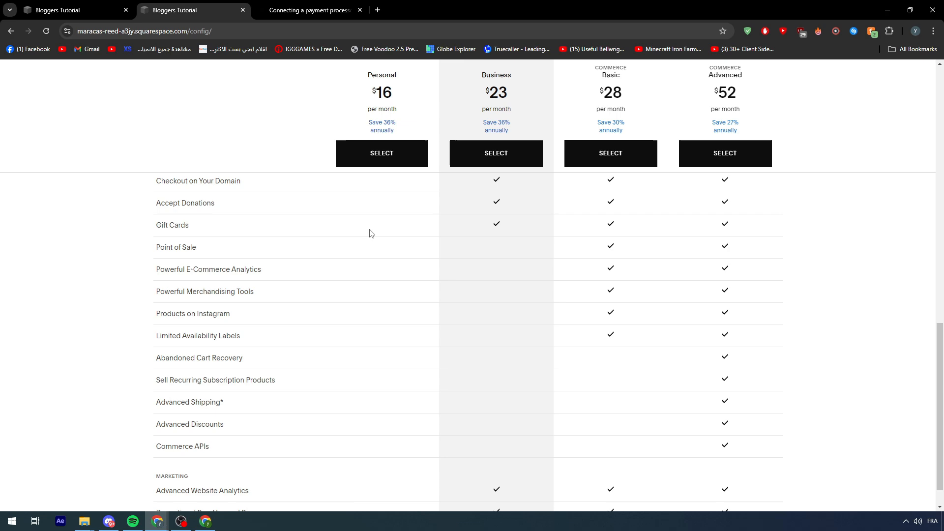
scroll("down", 3)
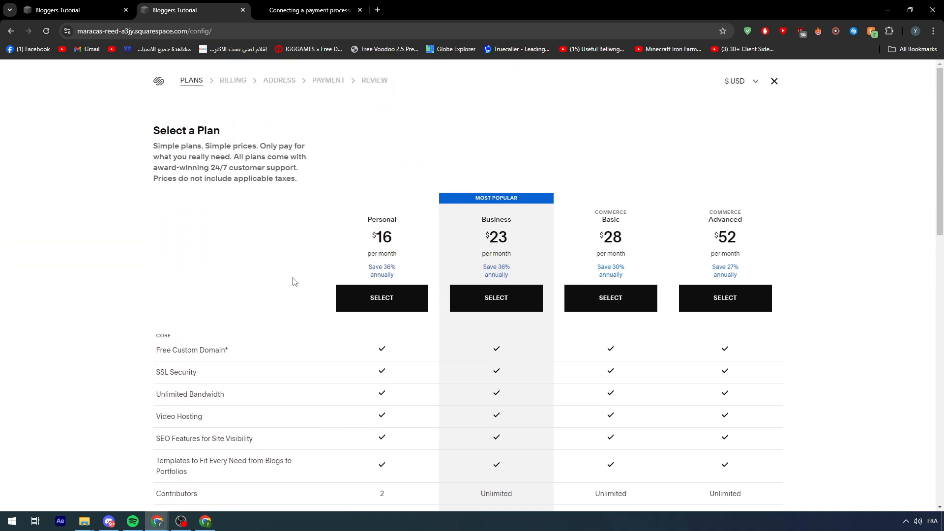
left_click(310, 10)
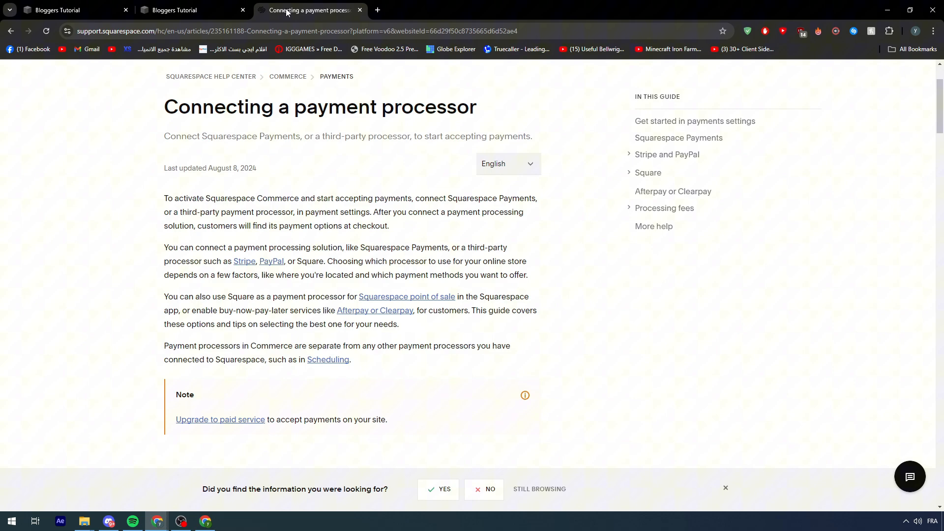
scroll("down", 3)
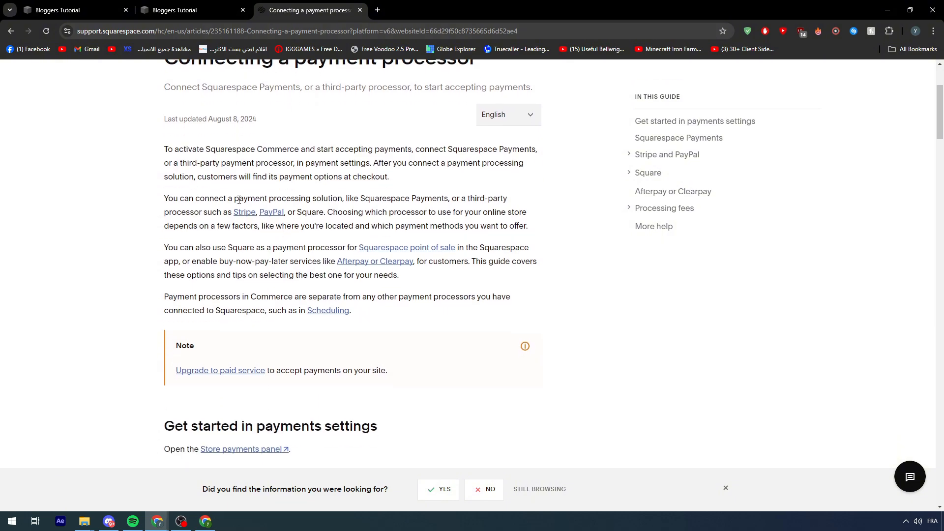
mouse_move(356, 209)
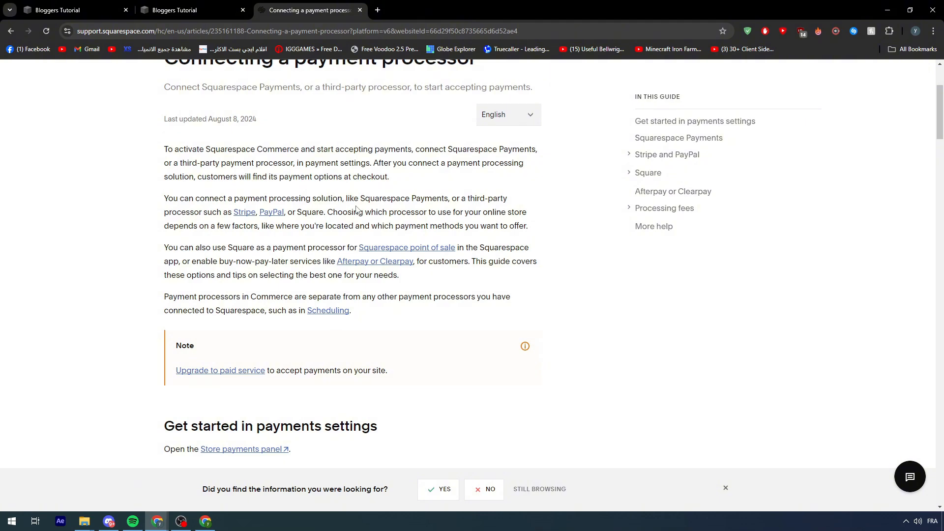
scroll("down", 3)
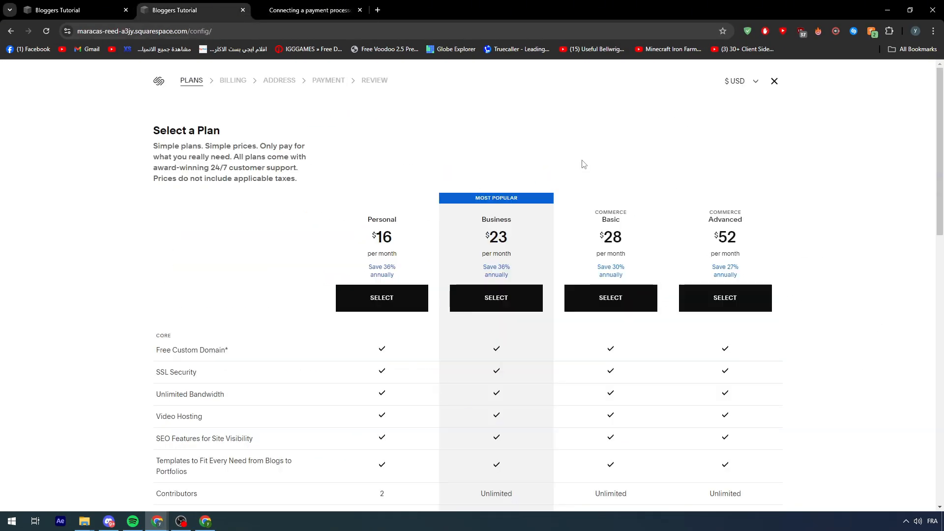
Step: Return to the article's Square section listing Commerce Basic and Commerce Advanced, clearing the highlight
scroll("down", 3)
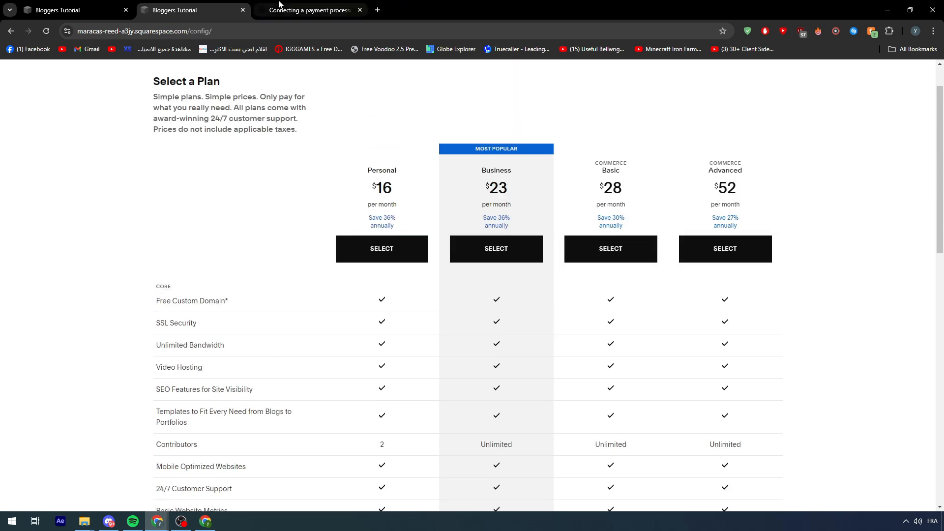
left_click(310, 9)
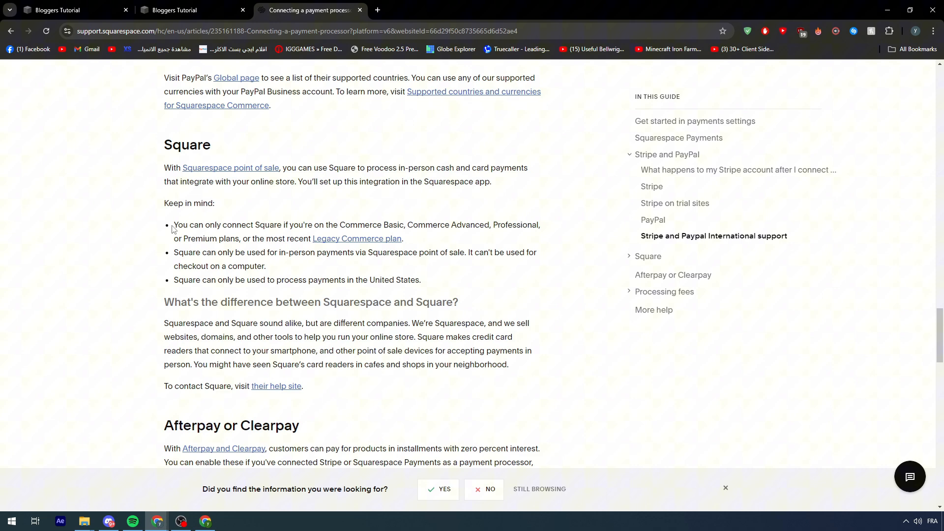
mouse_move(324, 245)
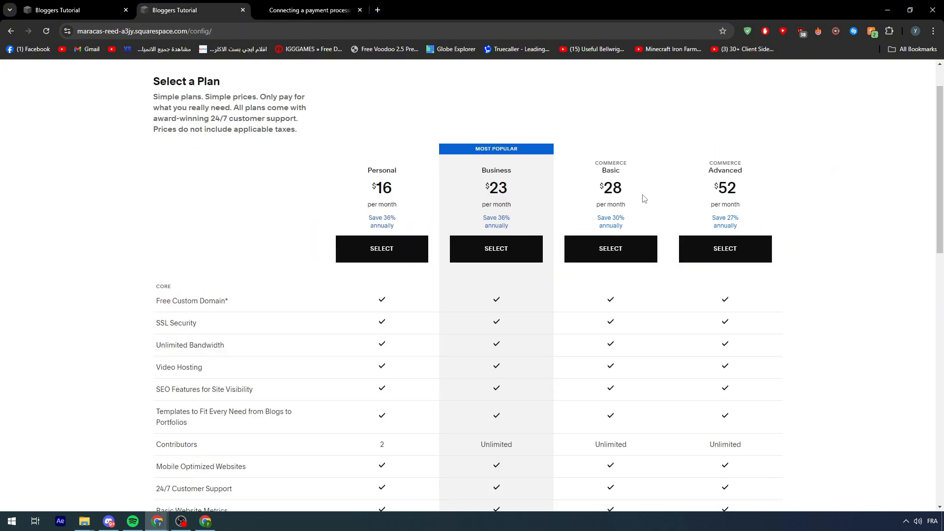
left_click(310, 10)
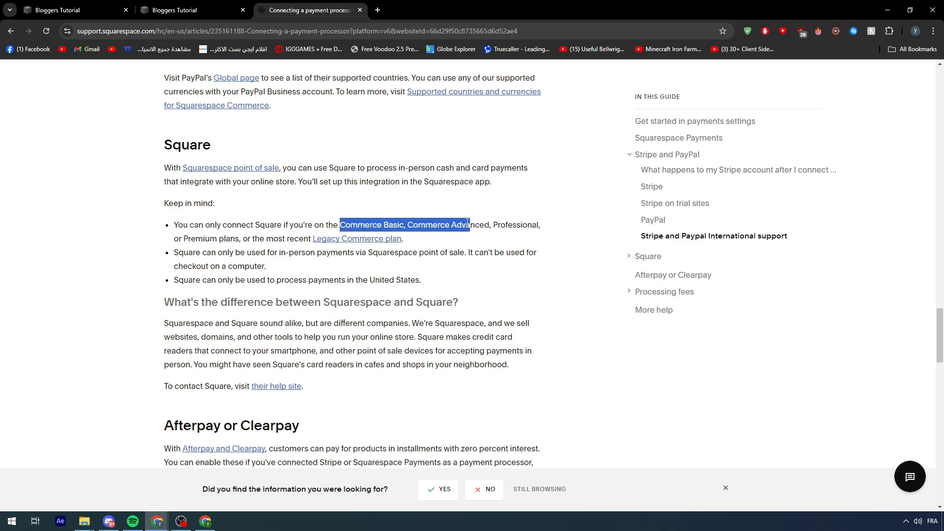
left_click(222, 253)
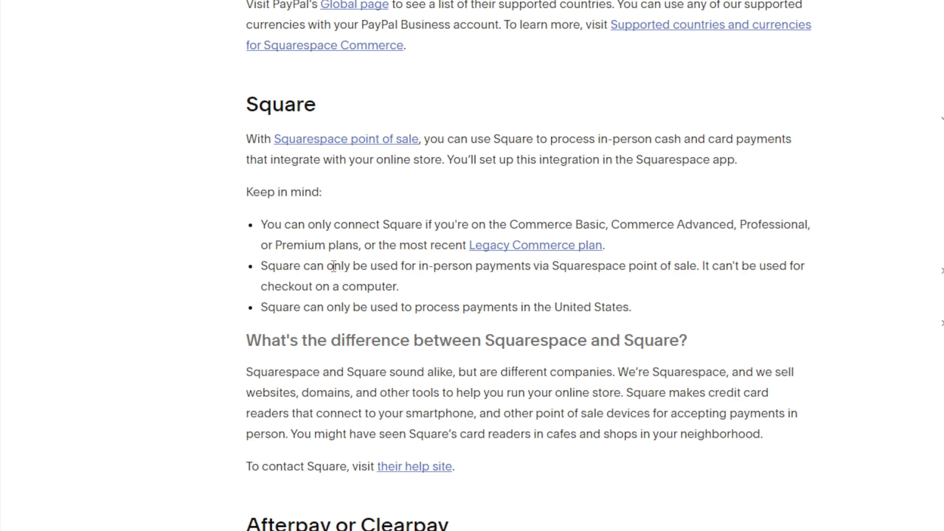
scroll("down", 3)
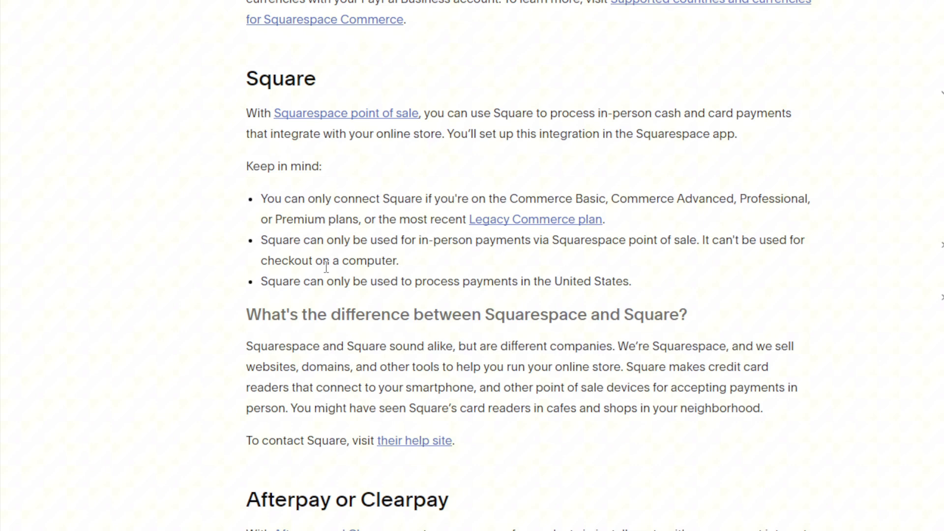
scroll("down", 3)
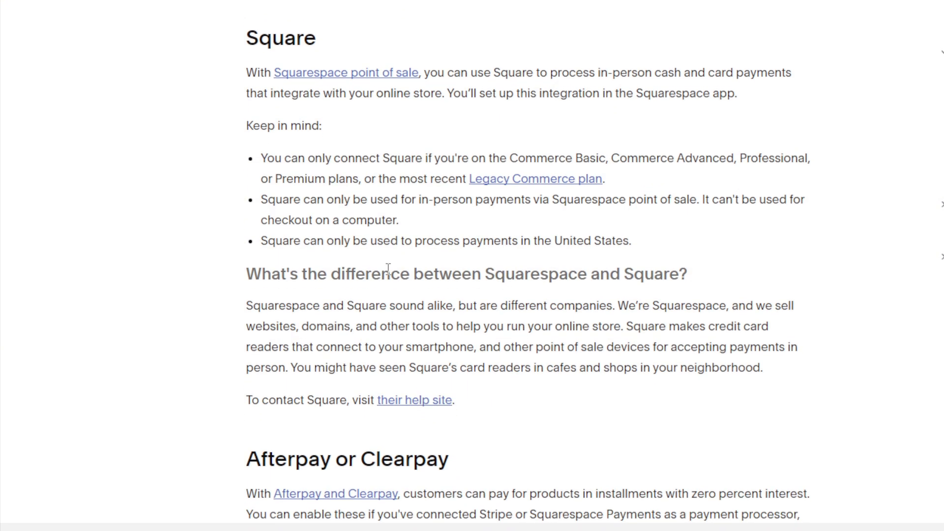
scroll("down", 3)
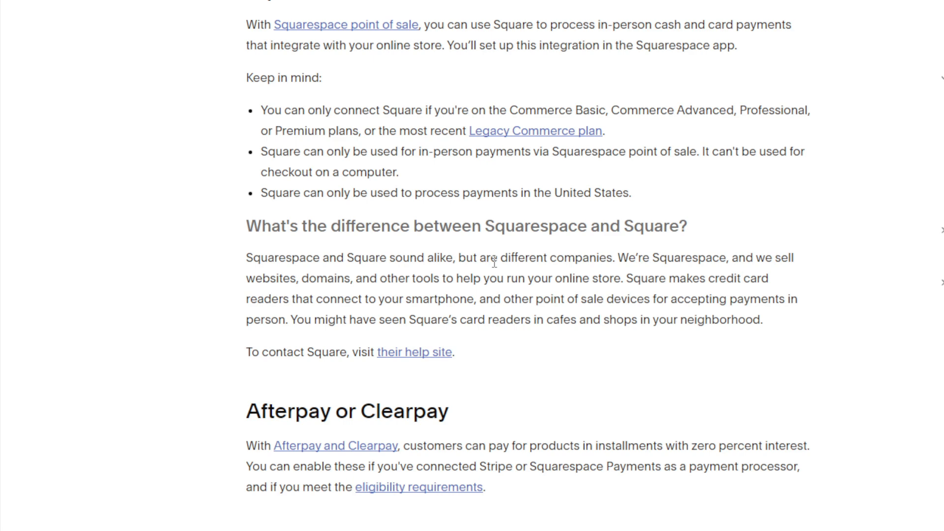
mouse_move(479, 273)
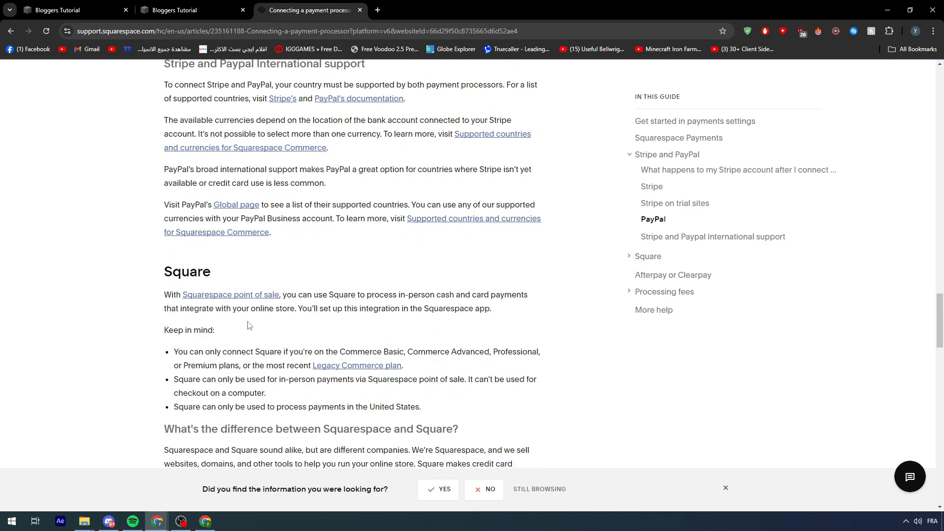
scroll("down", 3)
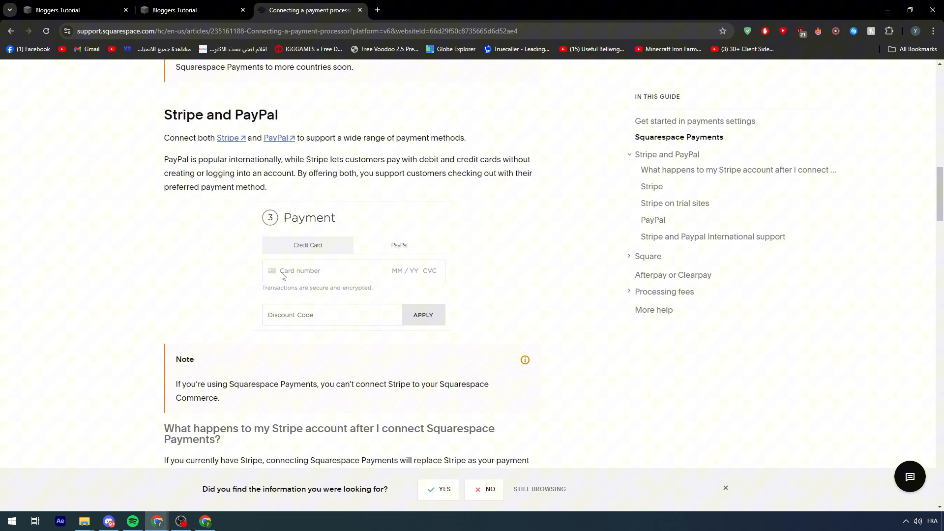
scroll("up", 3)
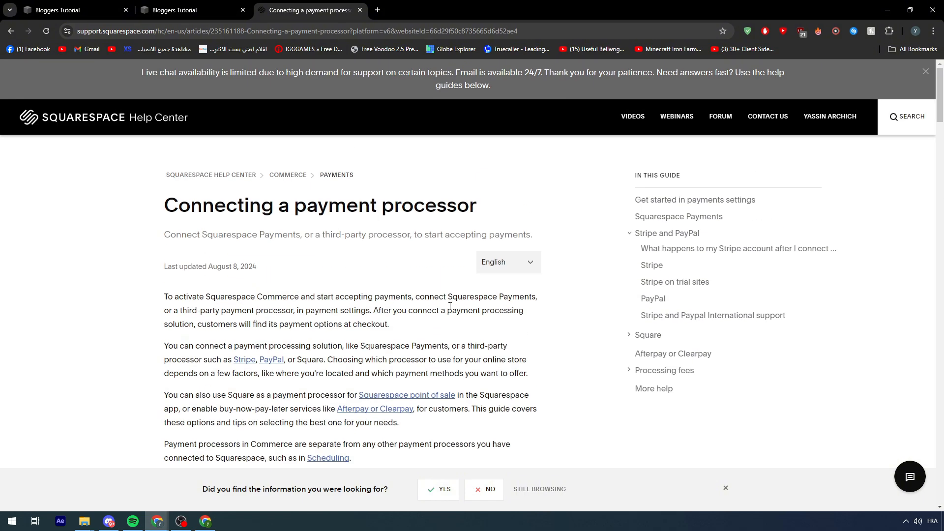
mouse_move(677, 240)
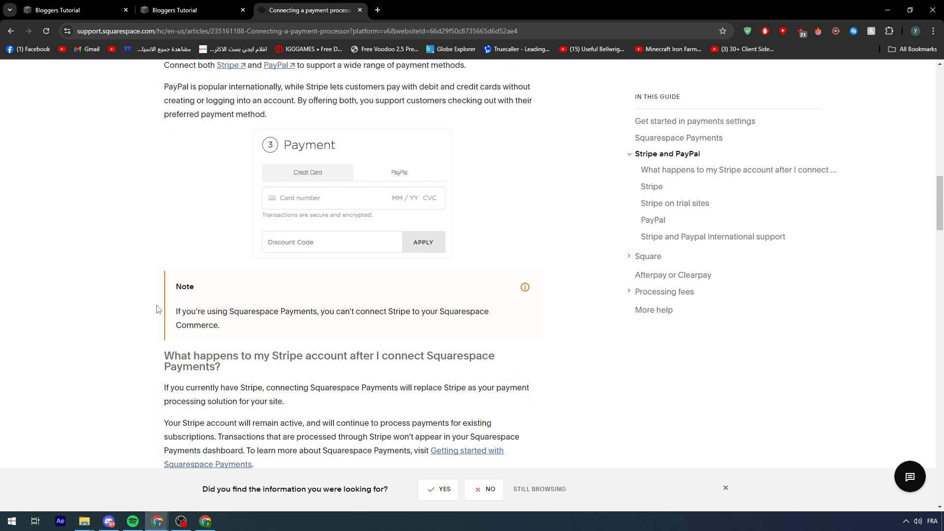
mouse_move(103, 383)
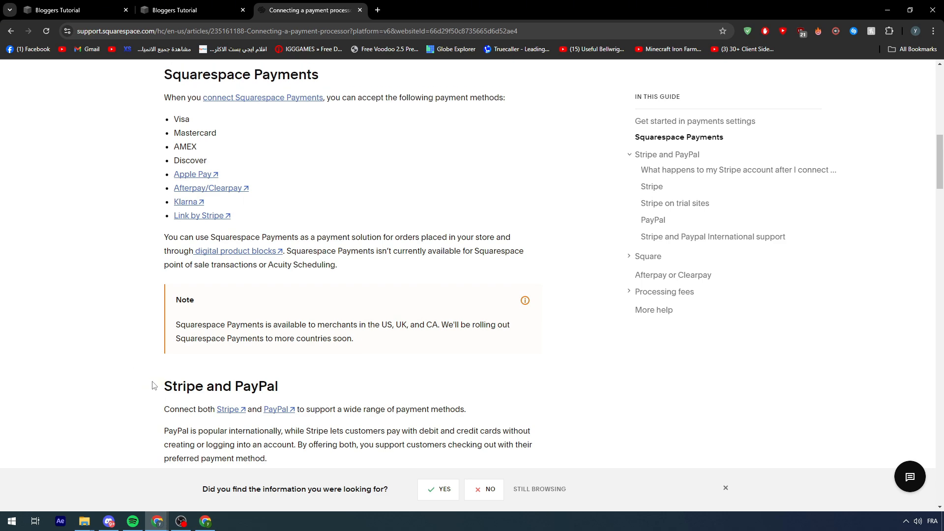
scroll("up", 3)
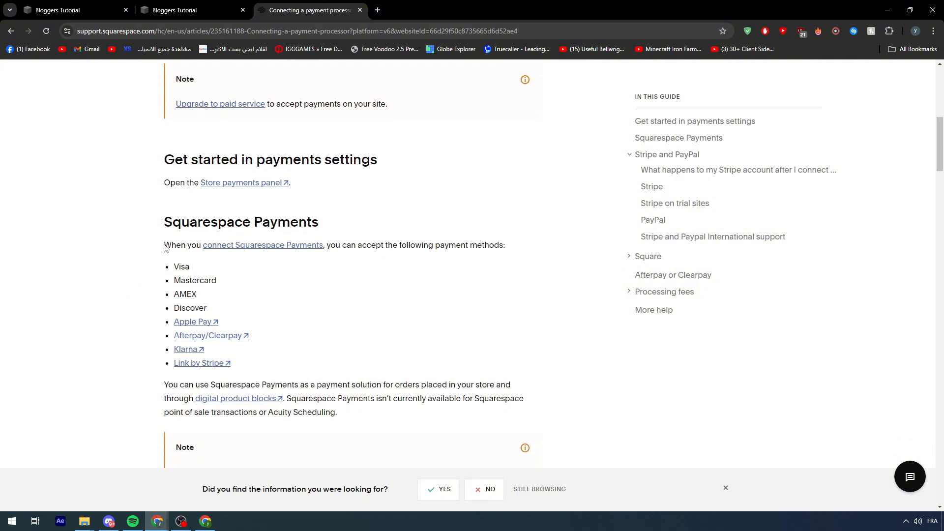
mouse_move(447, 254)
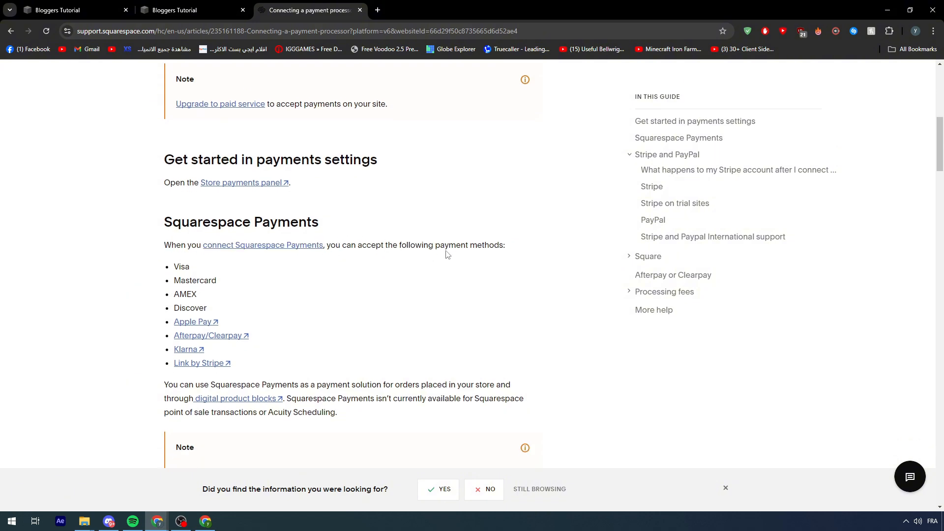
scroll("down", 3)
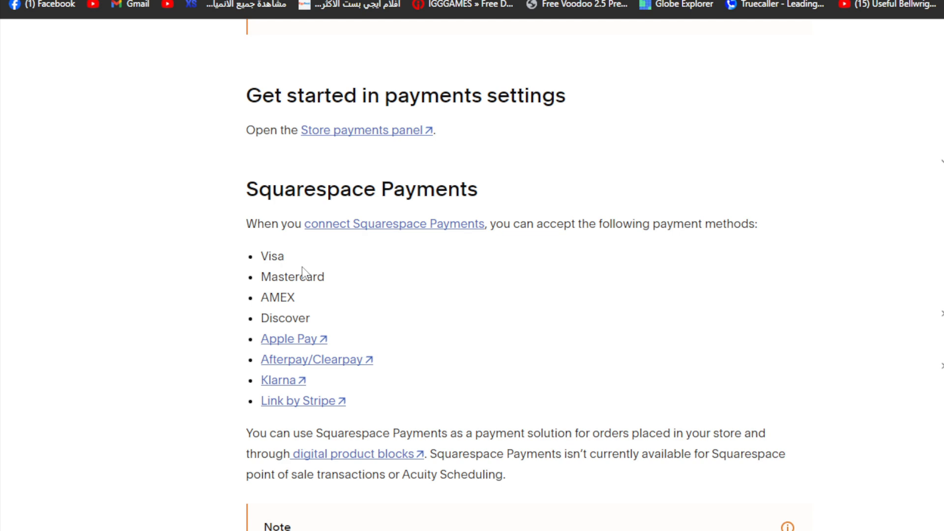
scroll("down", 3)
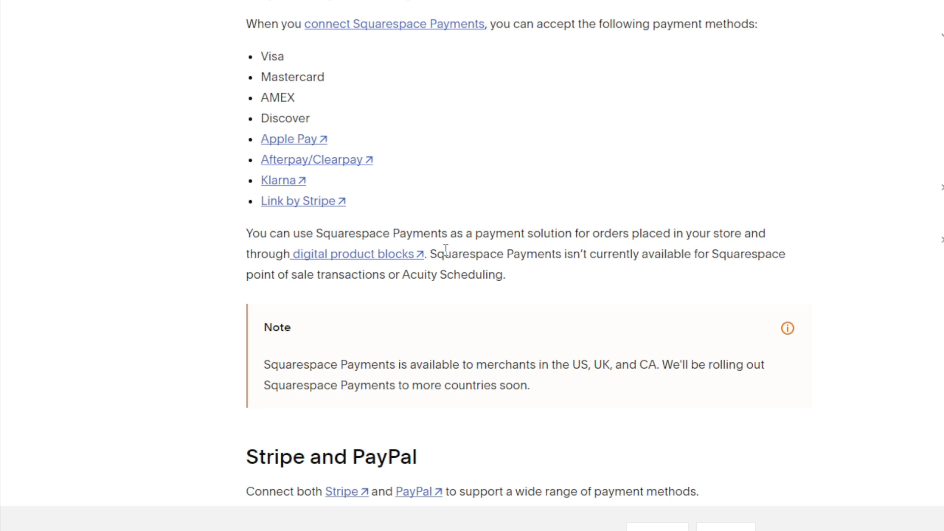
mouse_move(400, 311)
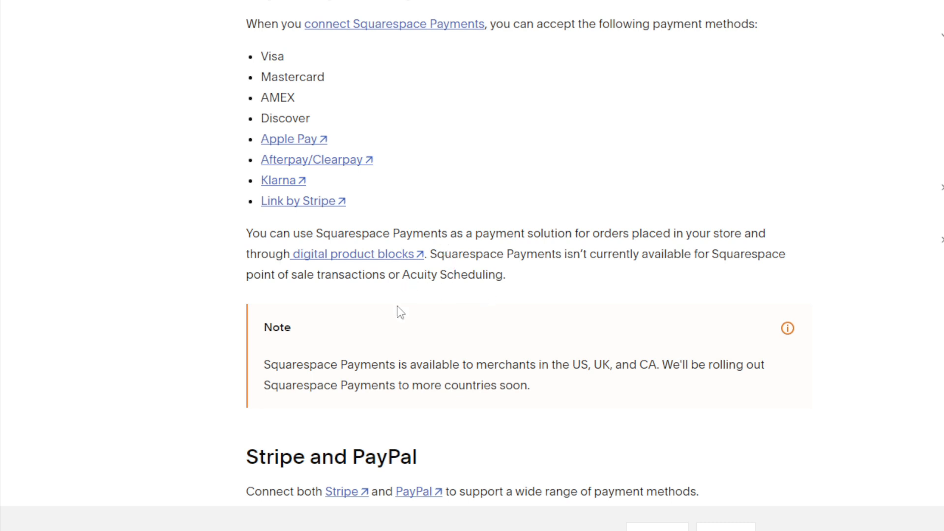
scroll("up", 3)
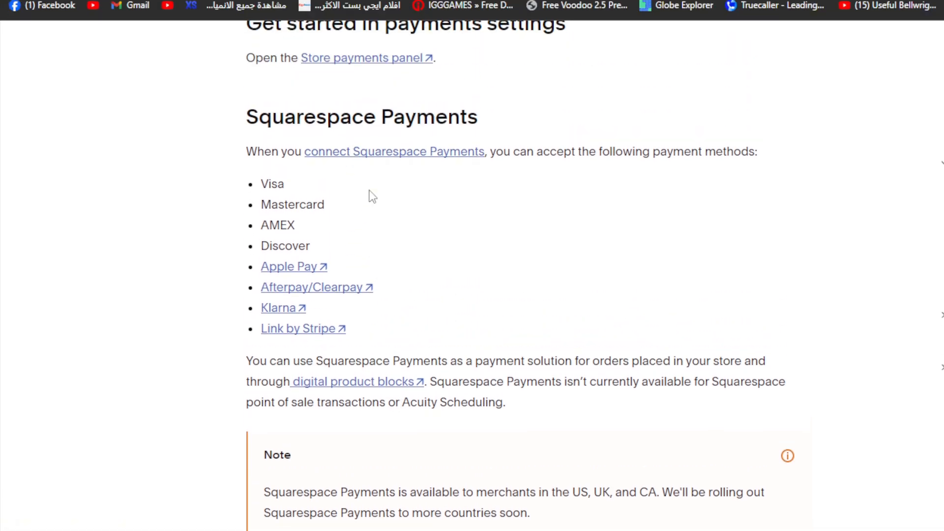
scroll("down", 3)
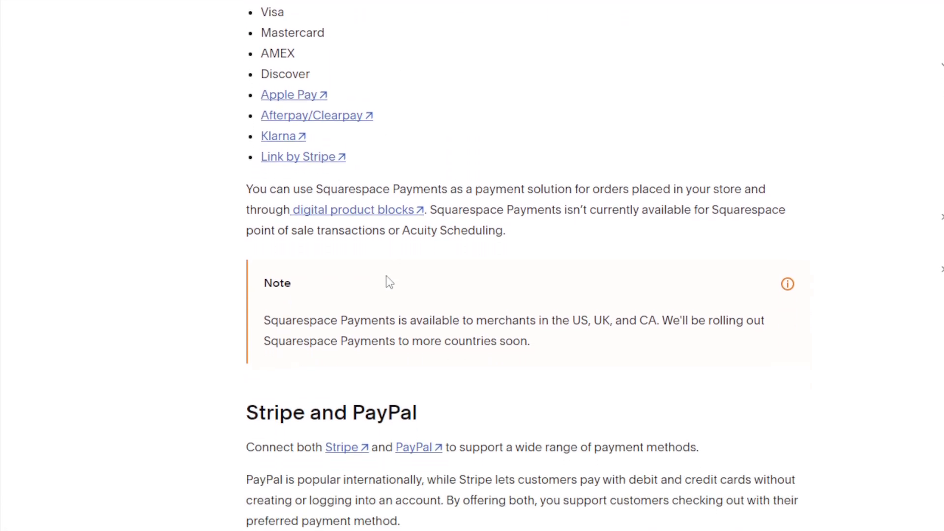
scroll("down", 3)
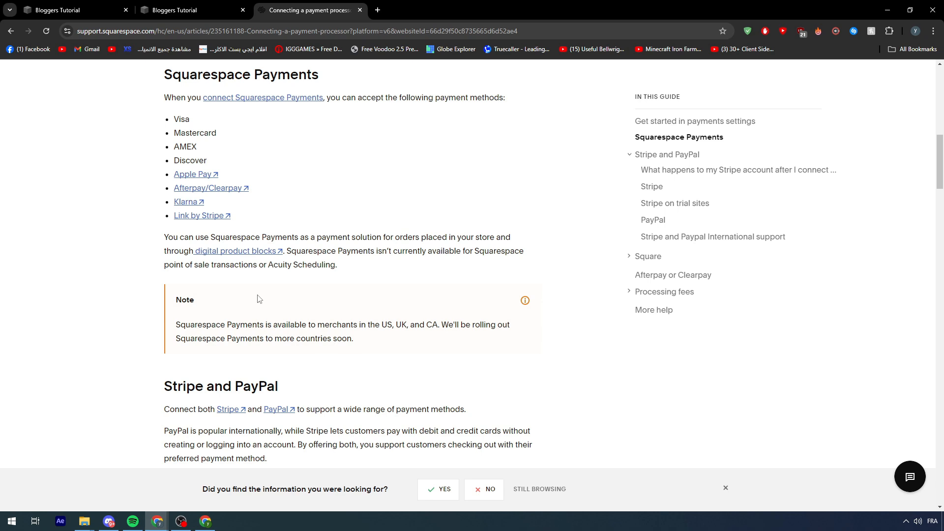
scroll("down", 3)
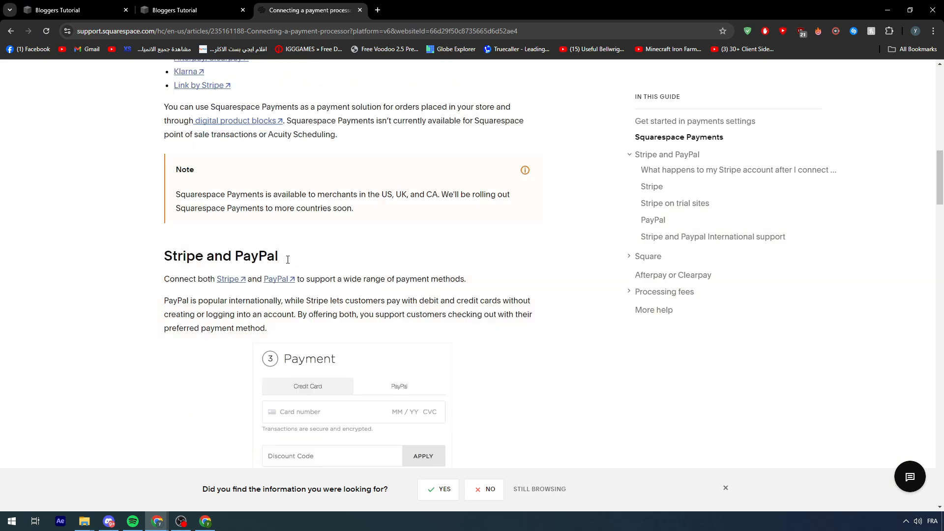
scroll("down", 3)
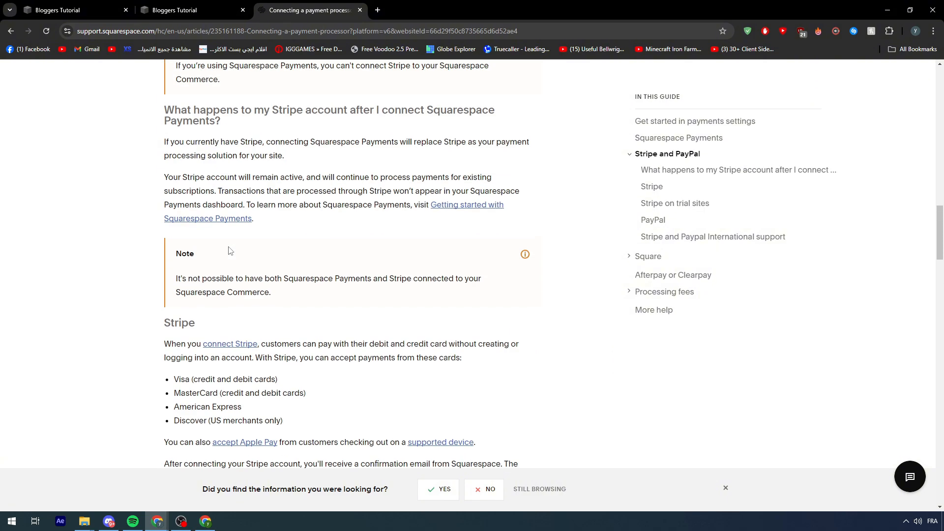
mouse_move(234, 245)
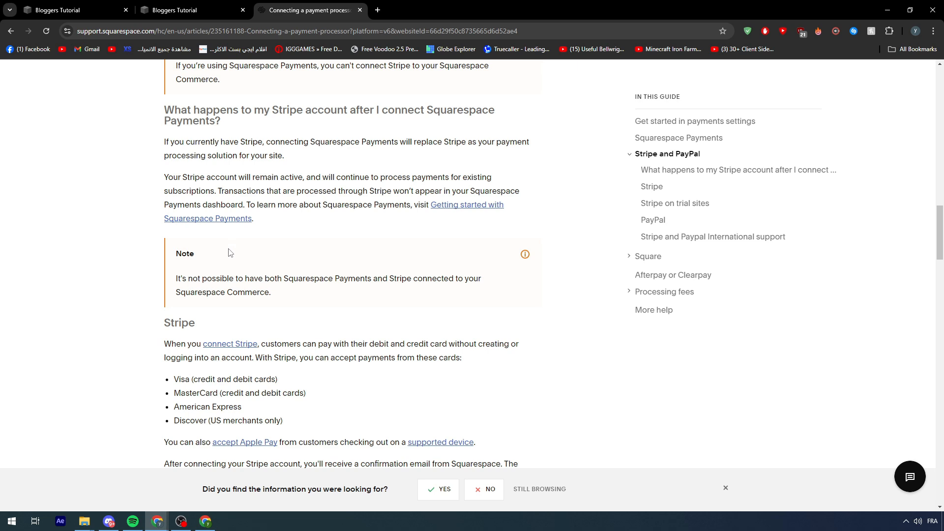
mouse_move(172, 268)
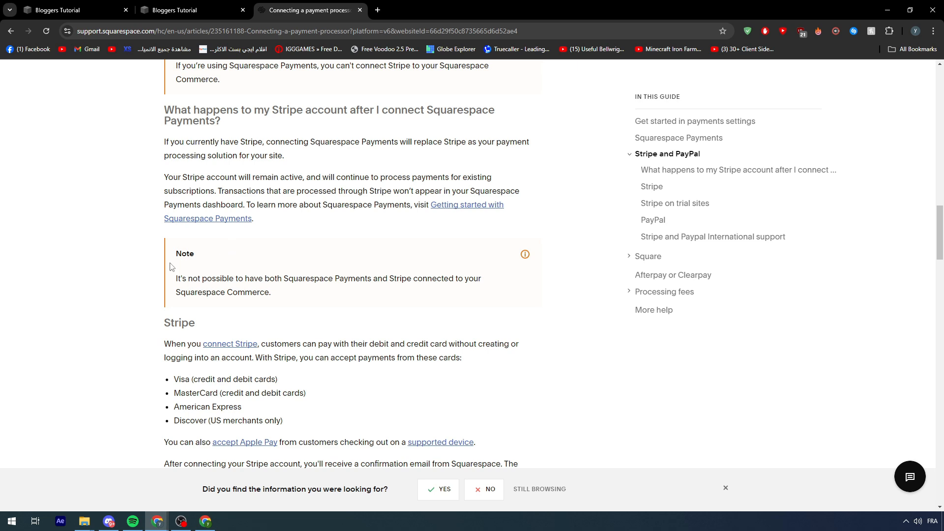